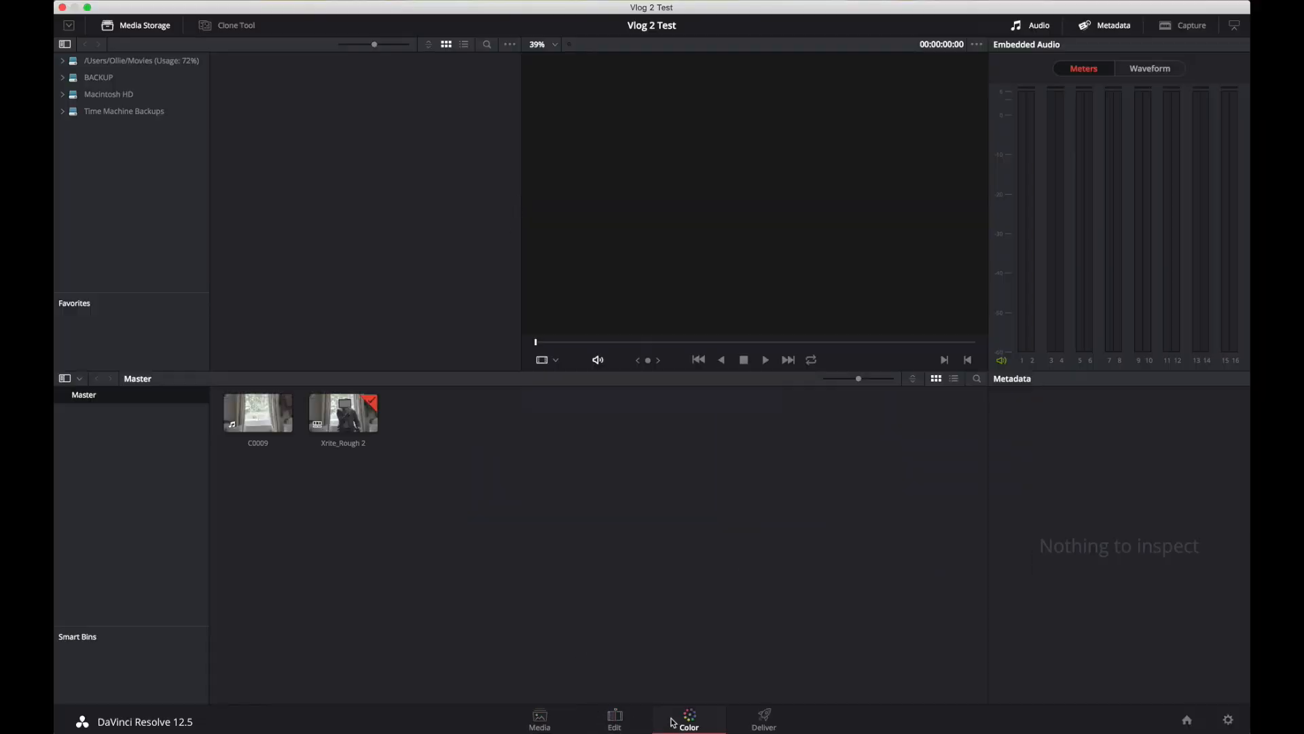
Match the Xrite_Rough 2 clip to its X-Rite ColorChecker Video chart with Source Gamma SLog2.
click(689, 721)
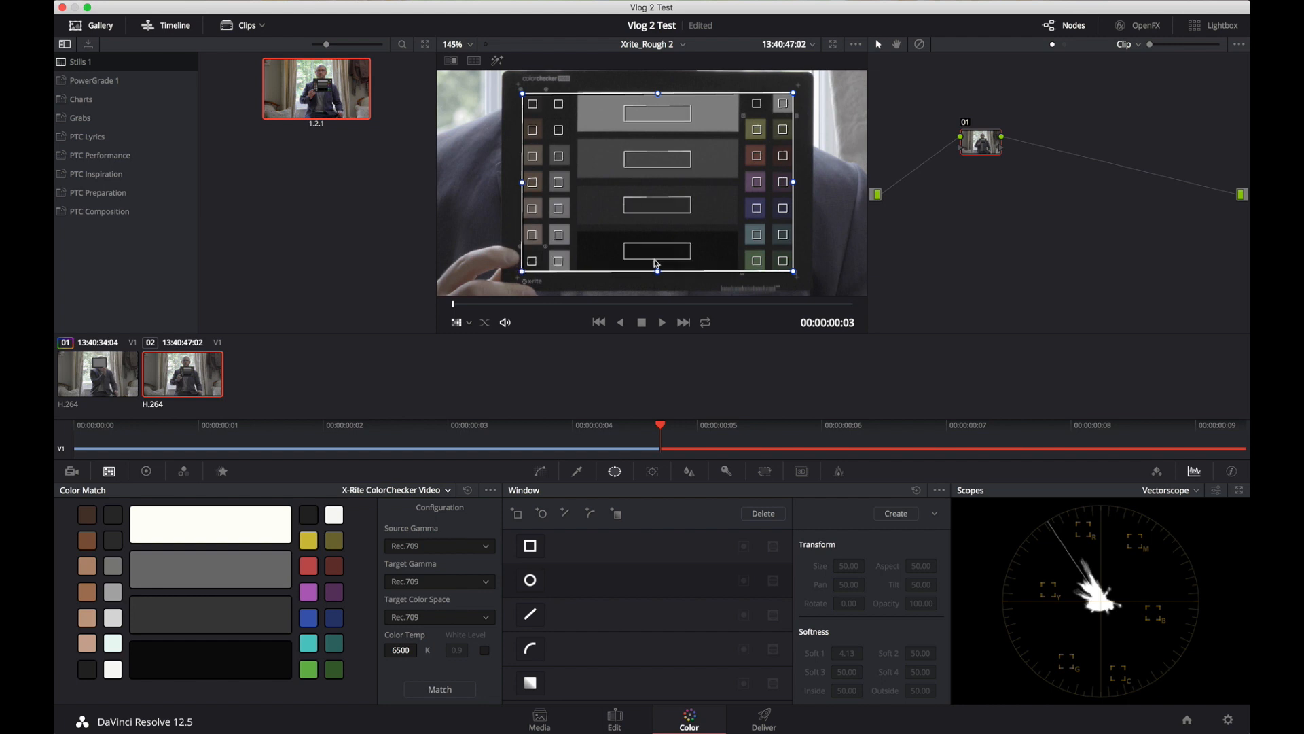
mouse_move(620, 228)
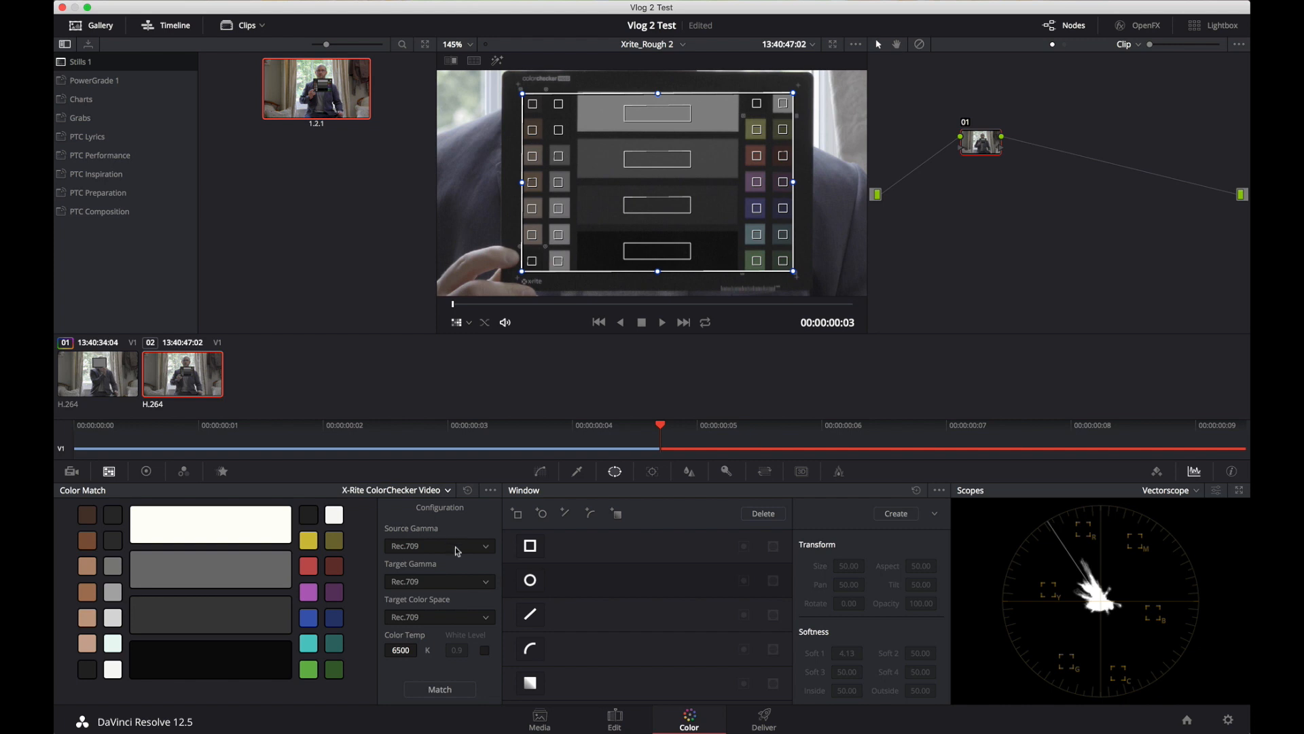
click(439, 546)
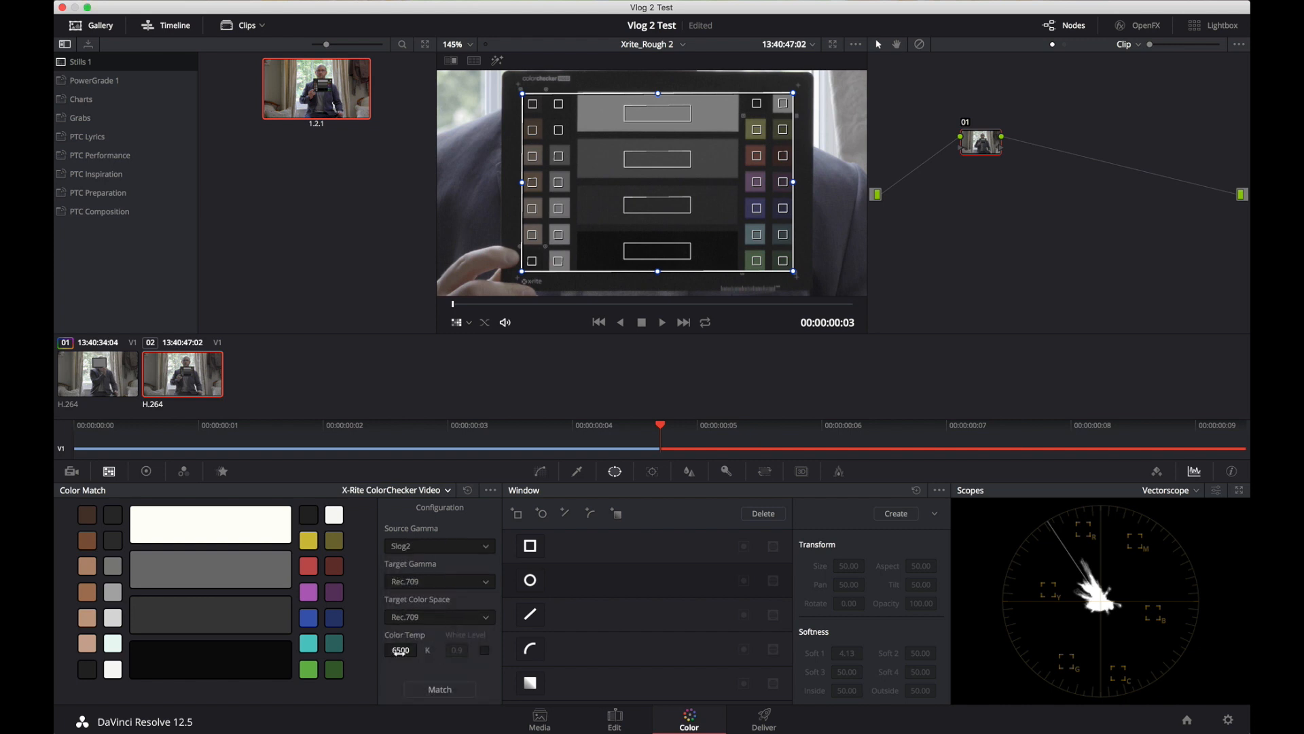
click(439, 689)
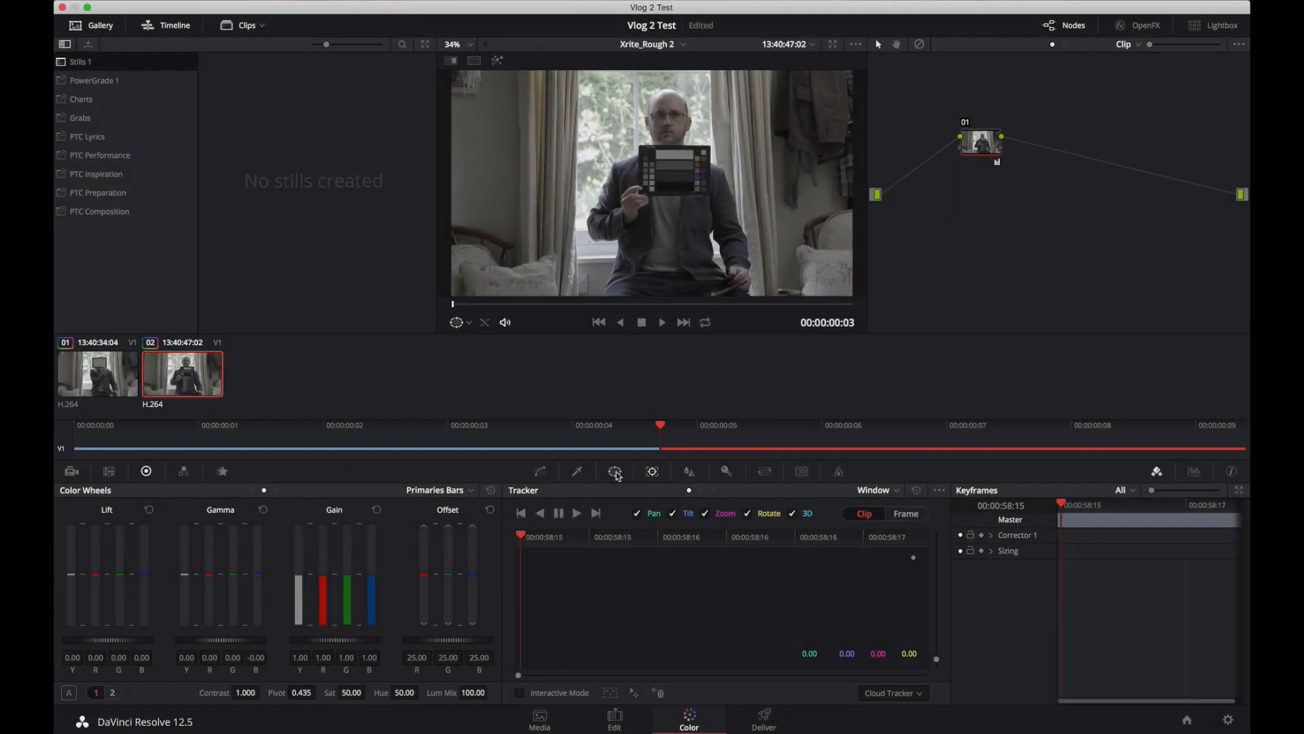
Mask the grey patches with a linear window, show them on a waveform, and switch primaries to wheels.
click(615, 472)
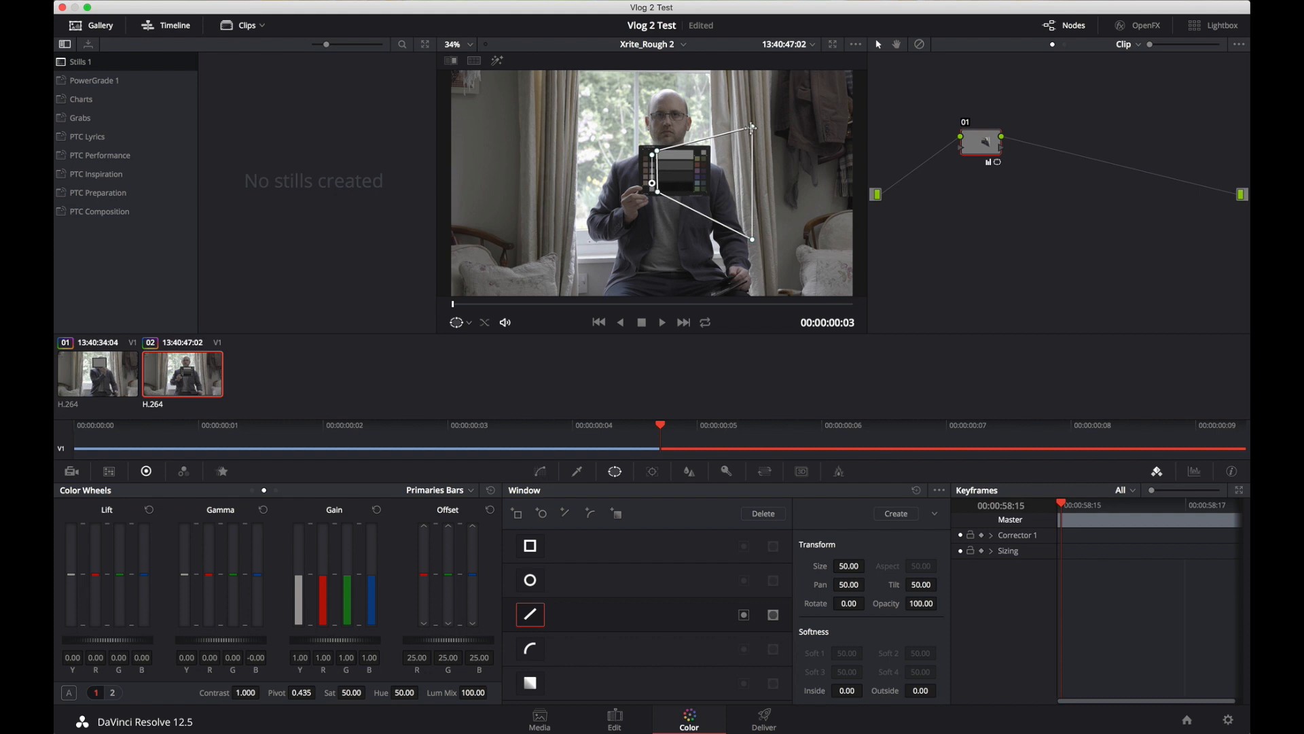
drag(751, 125, 690, 152)
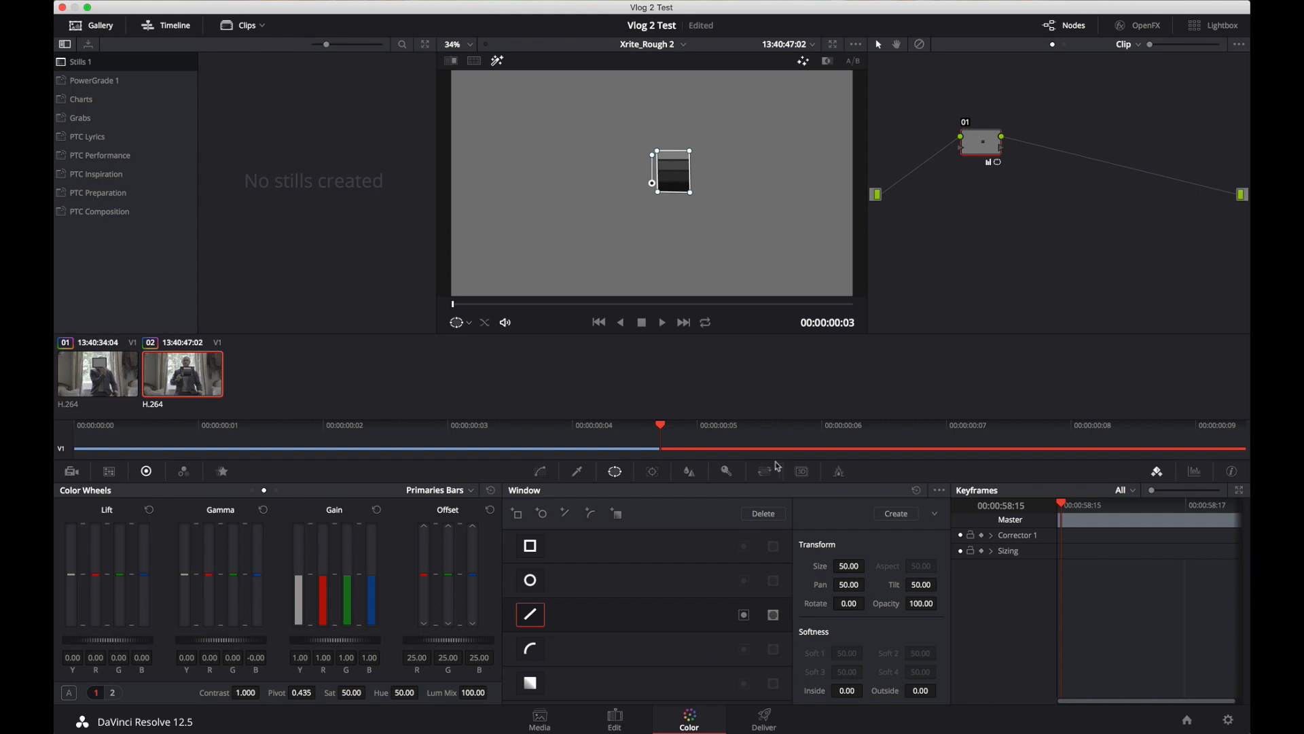
click(762, 471)
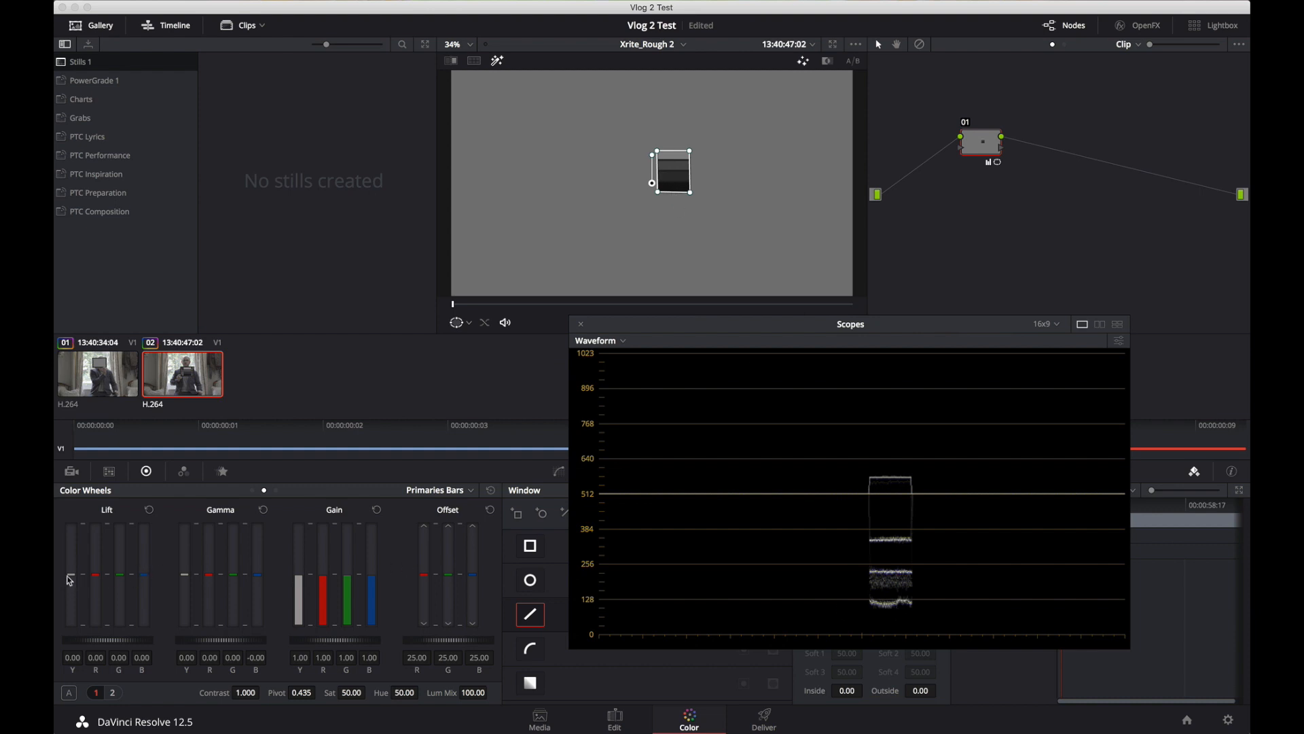
mouse_move(253, 495)
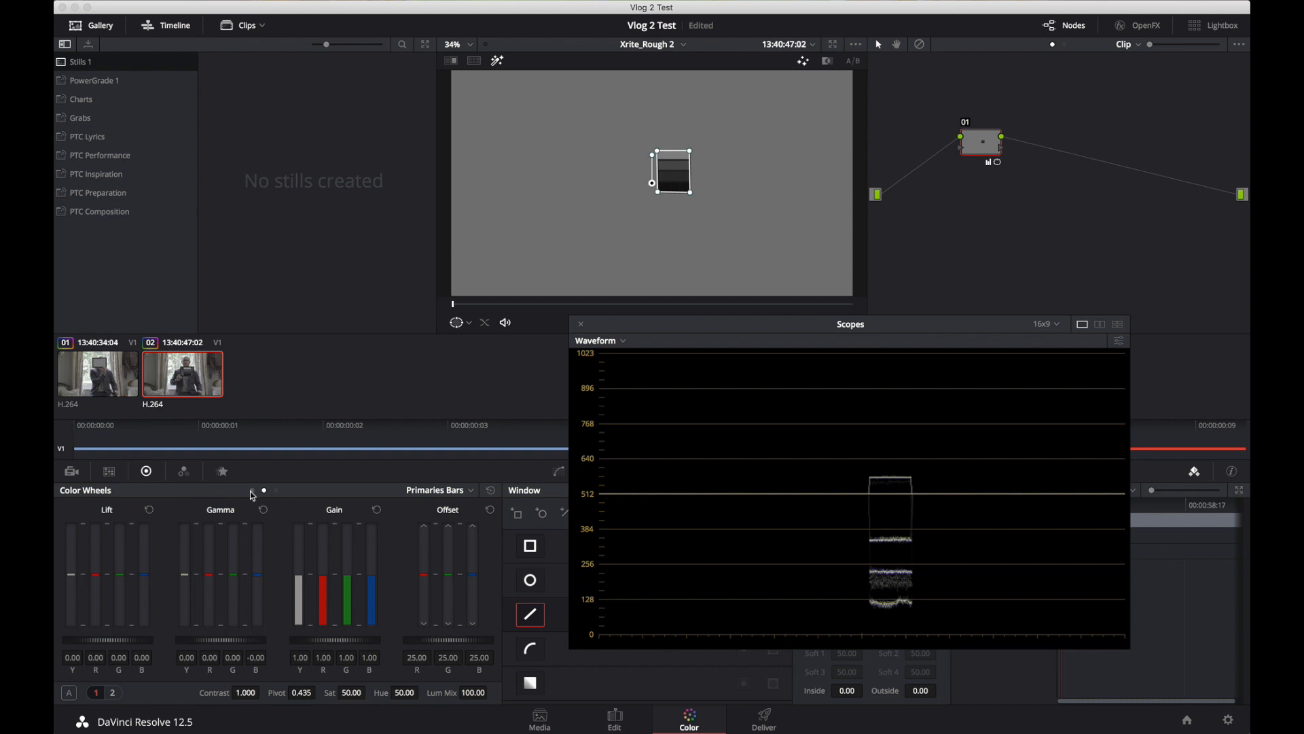
click(435, 490)
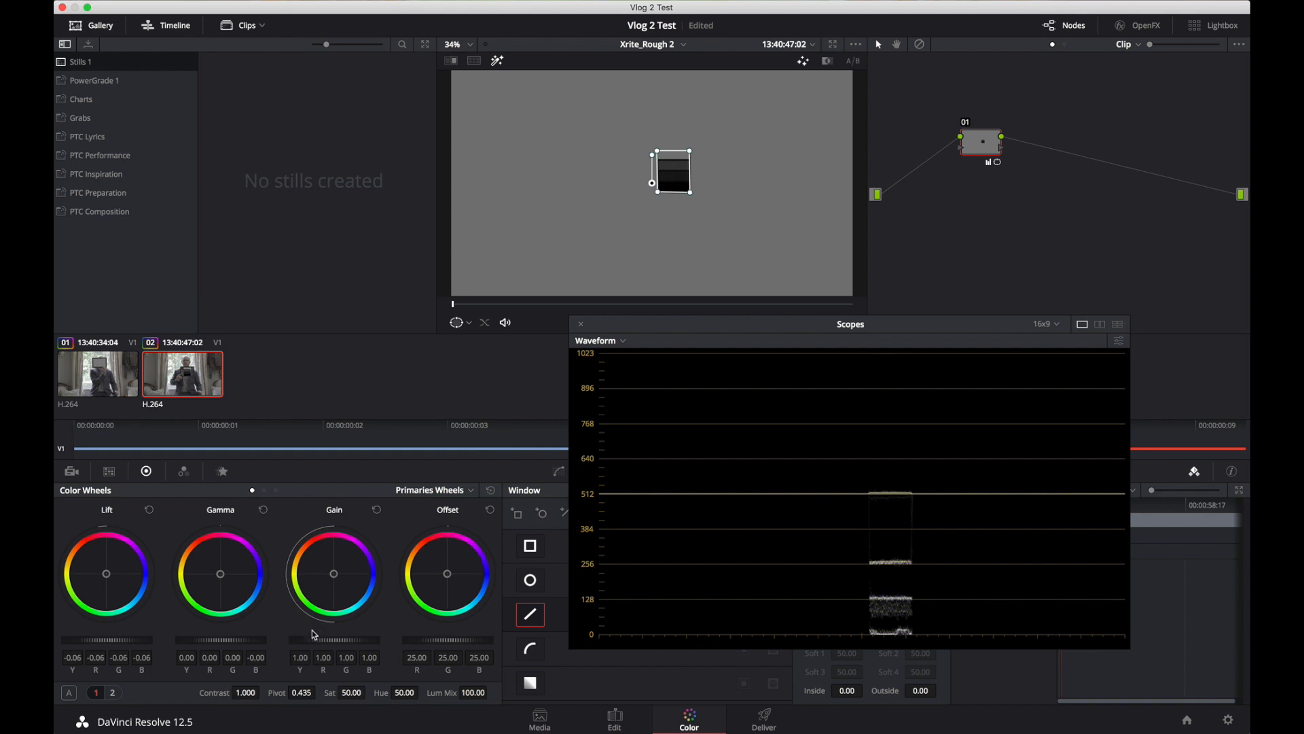
mouse_move(215, 644)
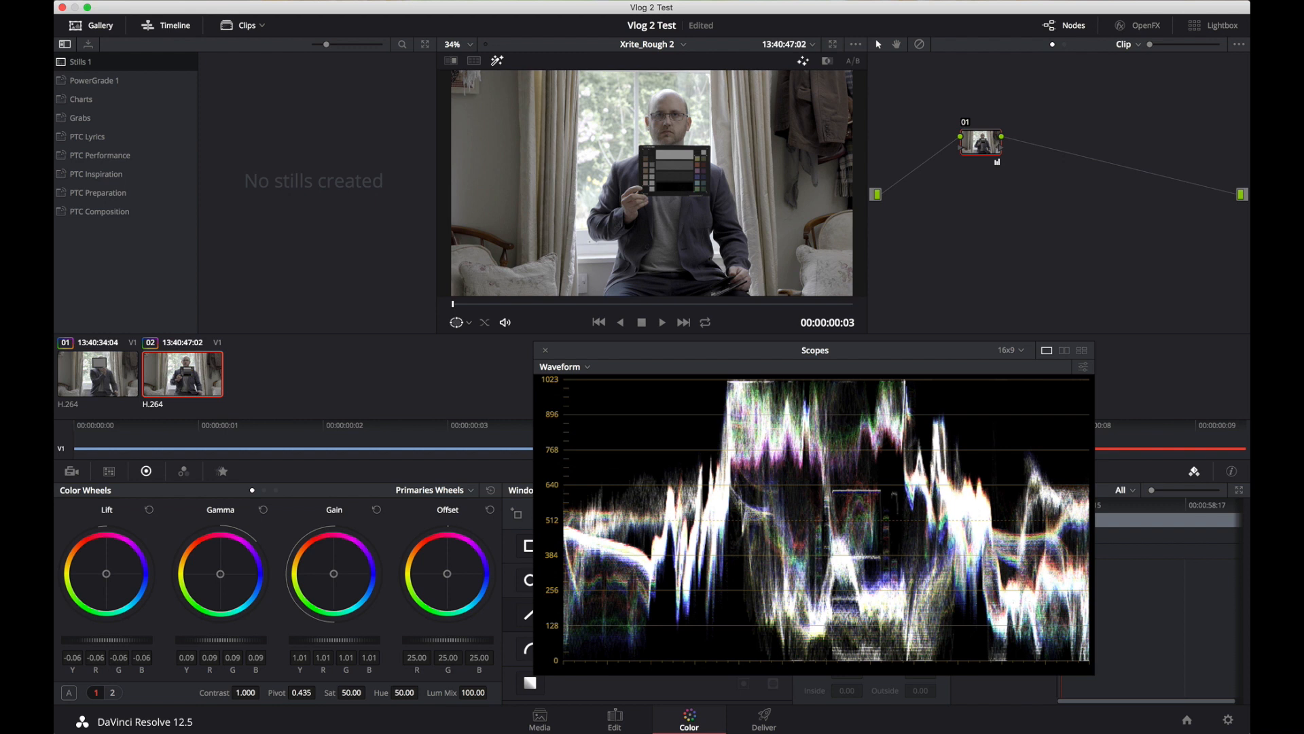
mouse_move(278, 492)
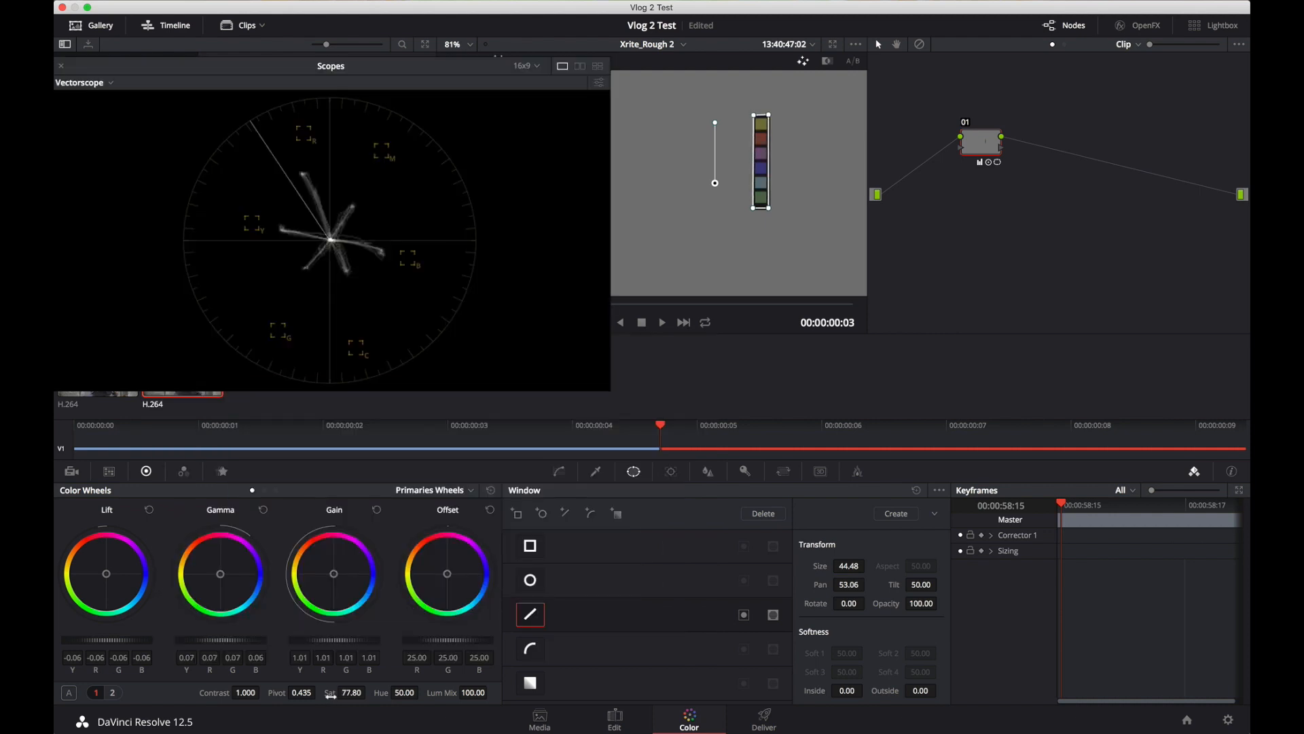
Raise saturation to 100 and bring up the Hue Vs Hue curves.
drag(350, 692, 357, 692)
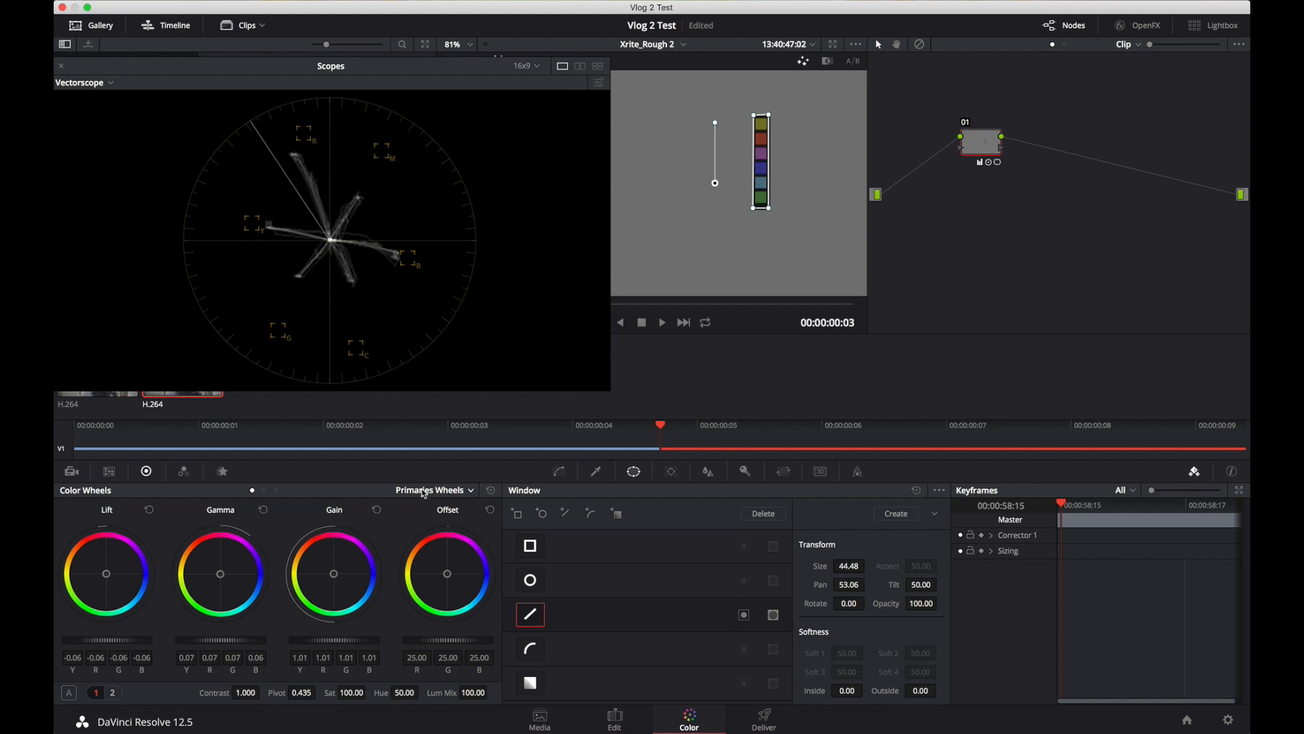
click(561, 471)
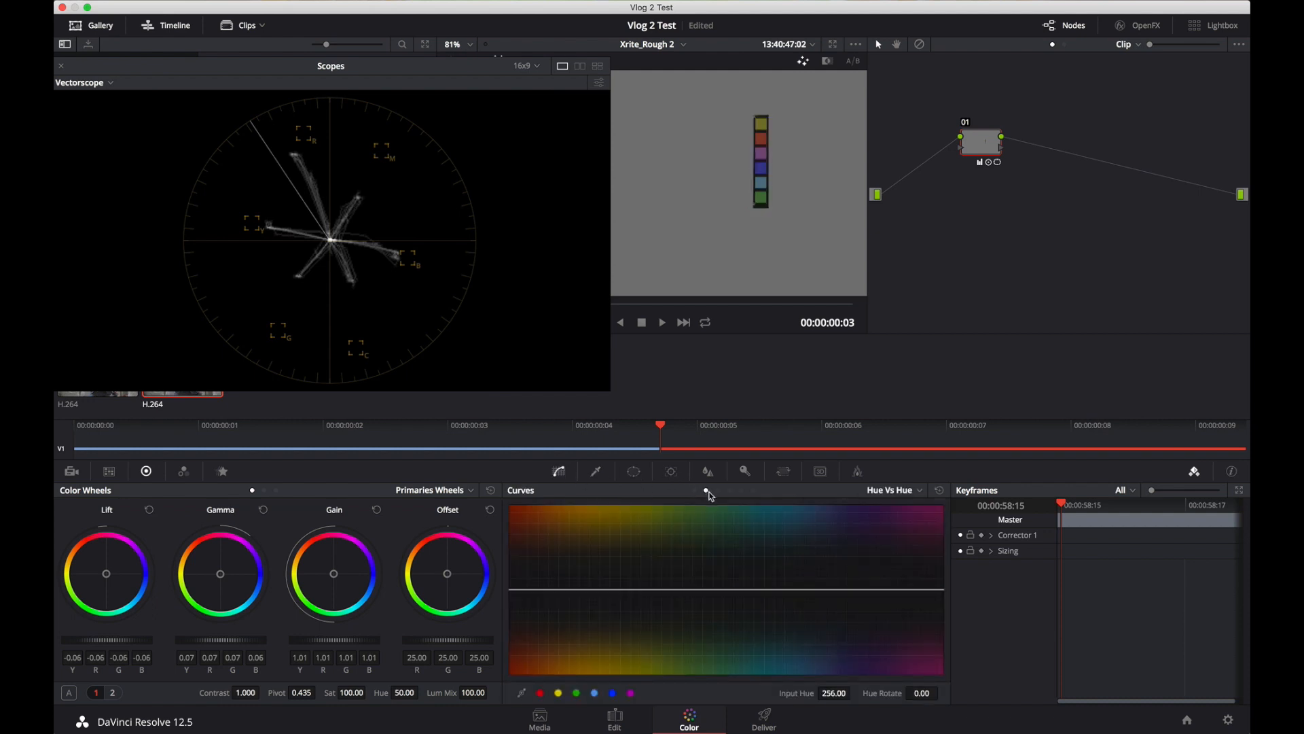
Nudge the red and yellow-green hue points toward their vectorscope targets.
click(575, 693)
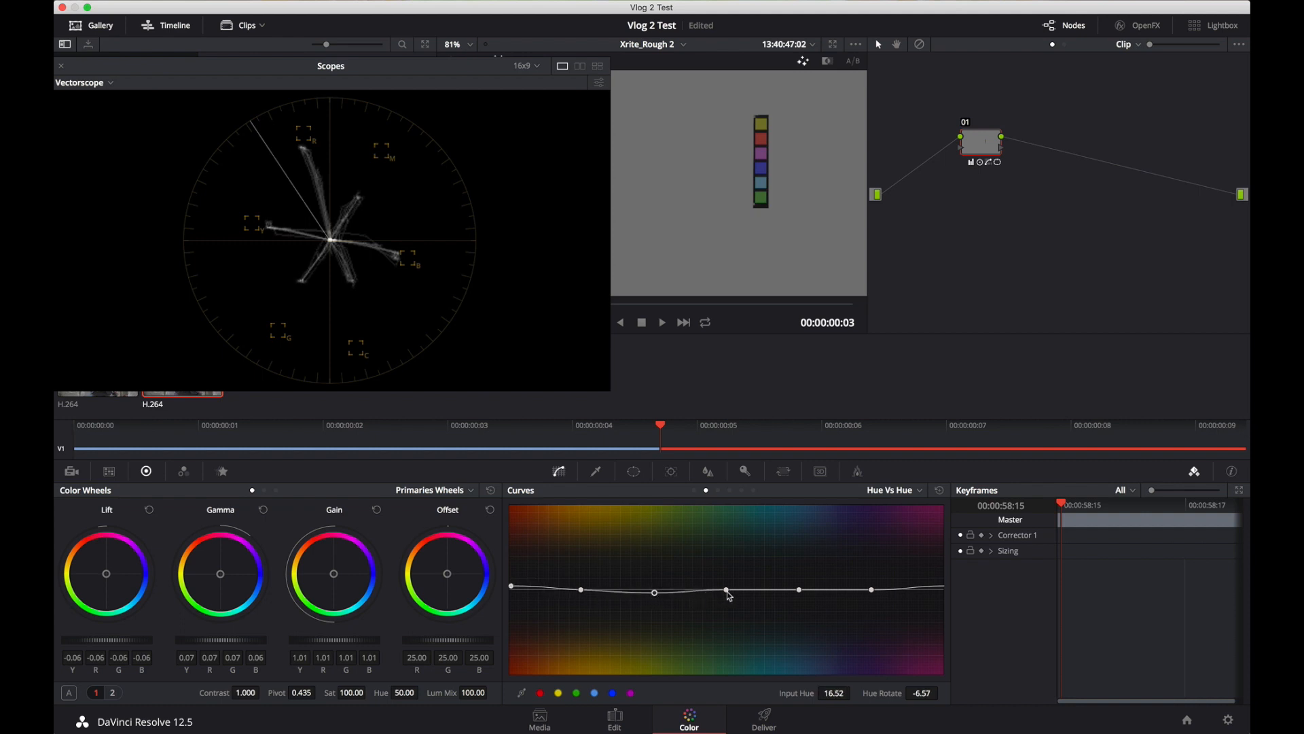
drag(728, 591, 728, 583)
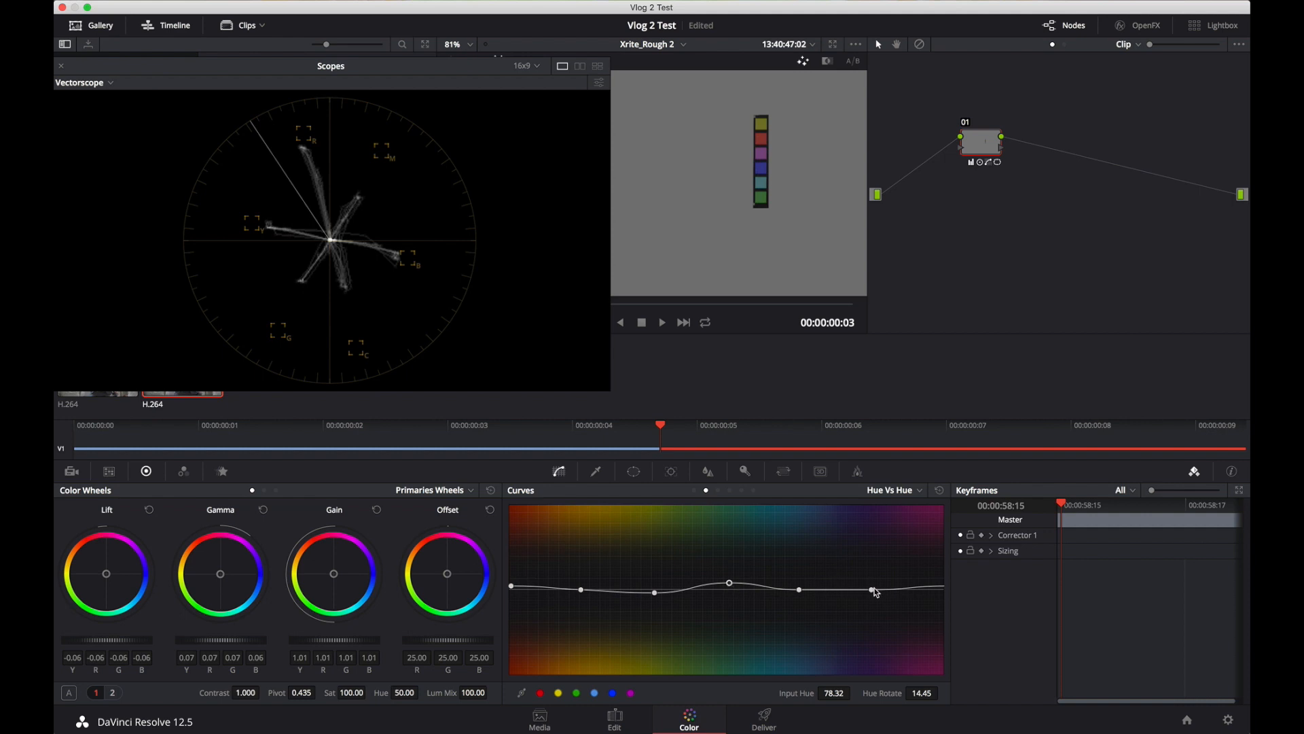
drag(873, 588, 874, 591)
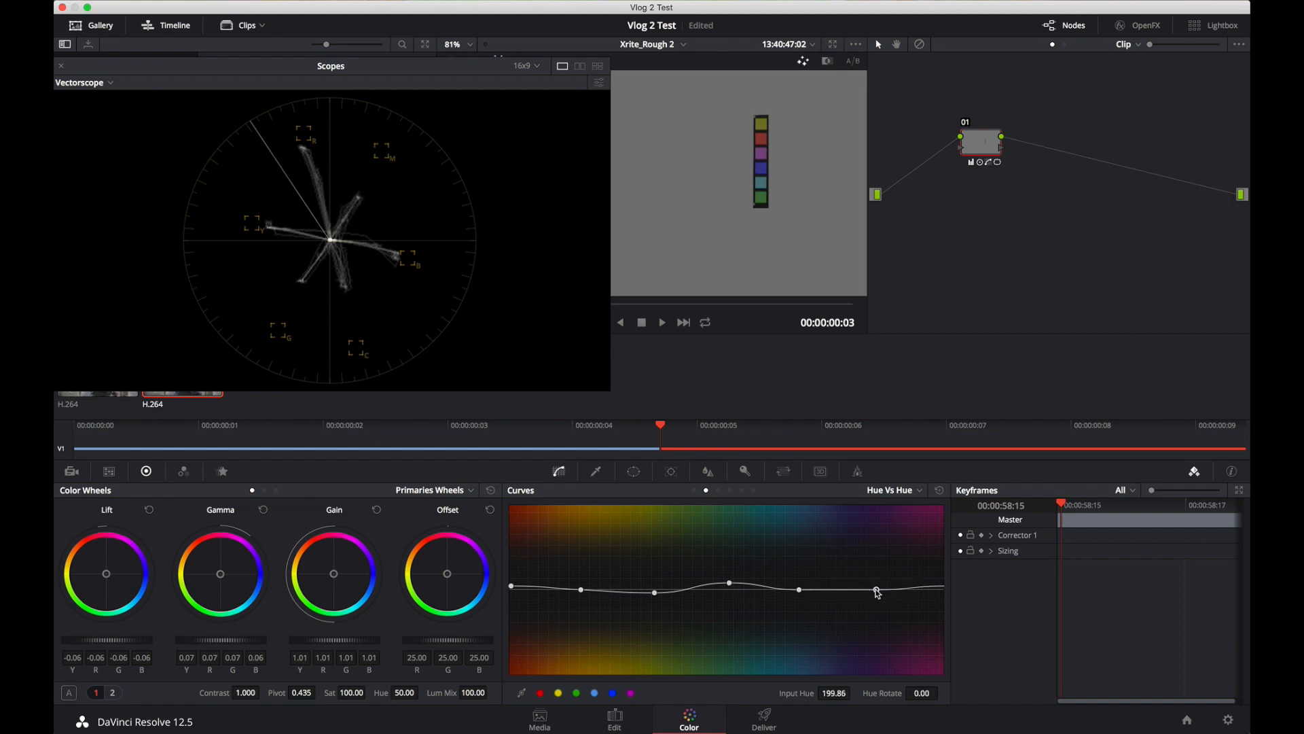
drag(876, 591, 877, 591)
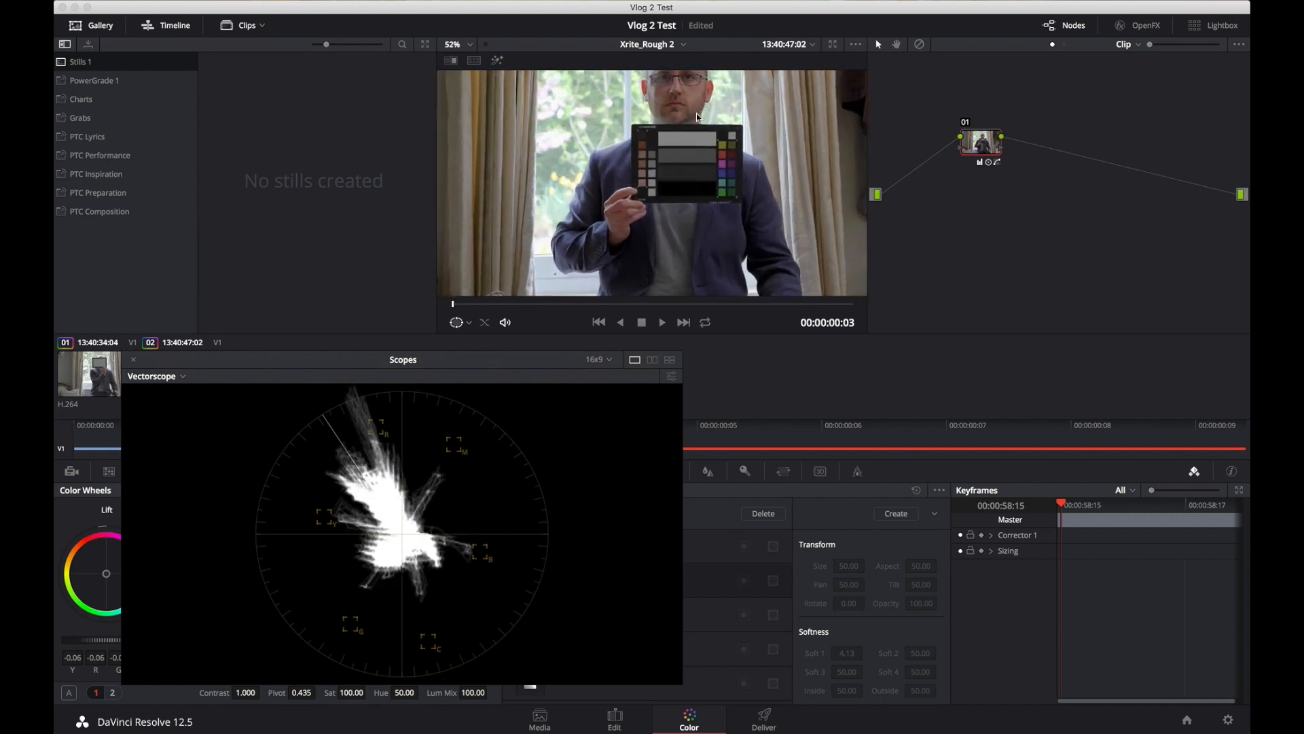
Add a second serial node and bring up the HSL qualifier for sampling skin.
click(446, 43)
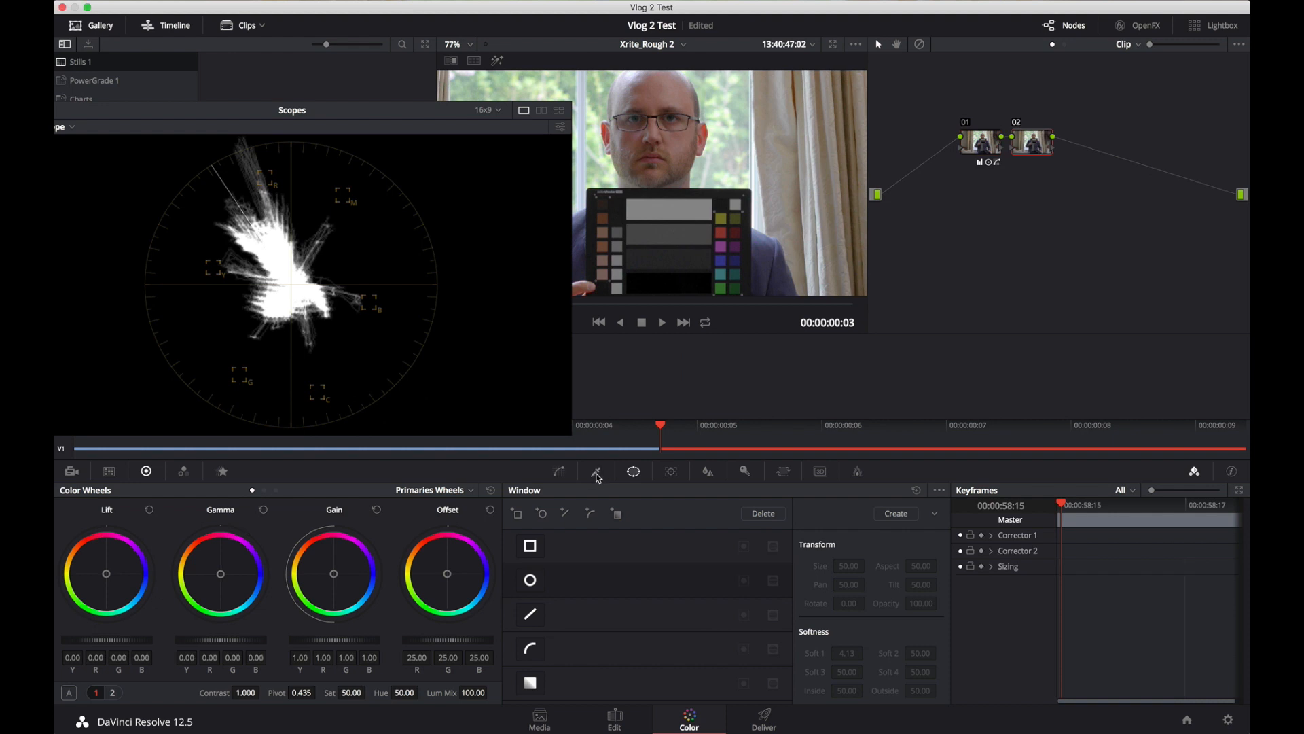
click(595, 471)
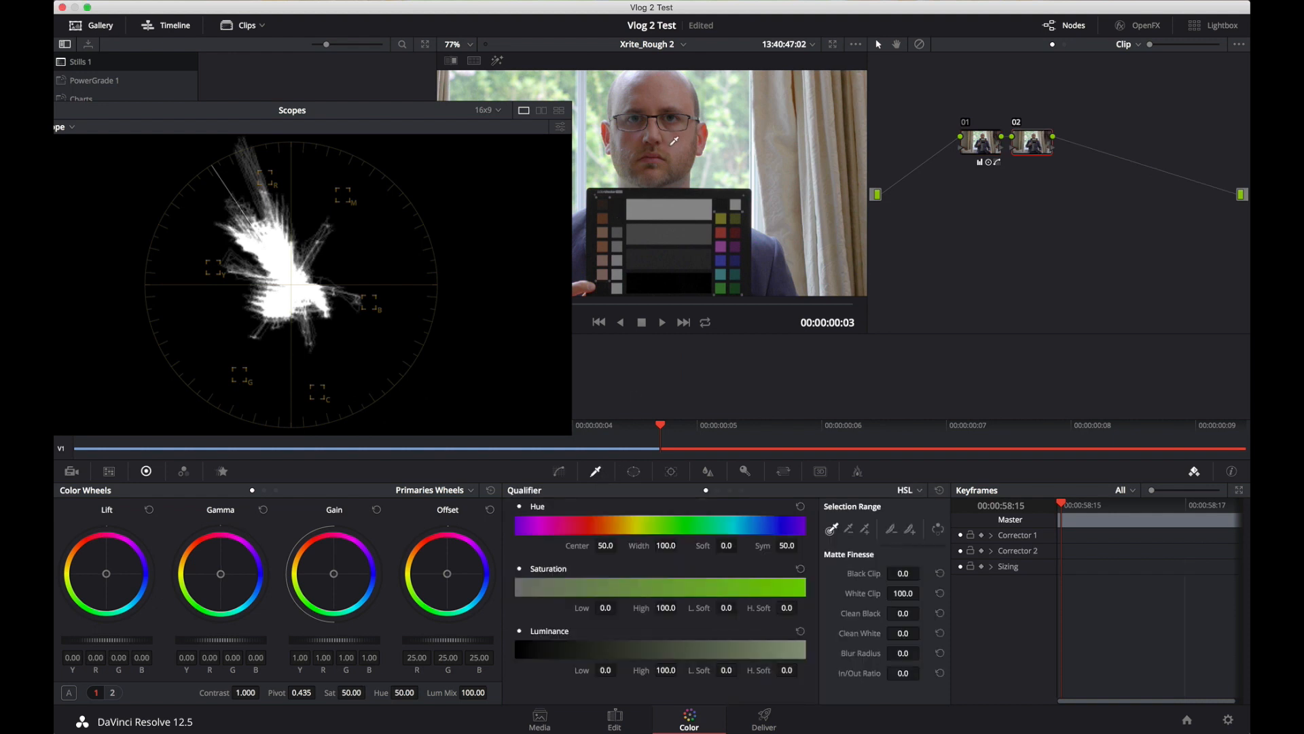